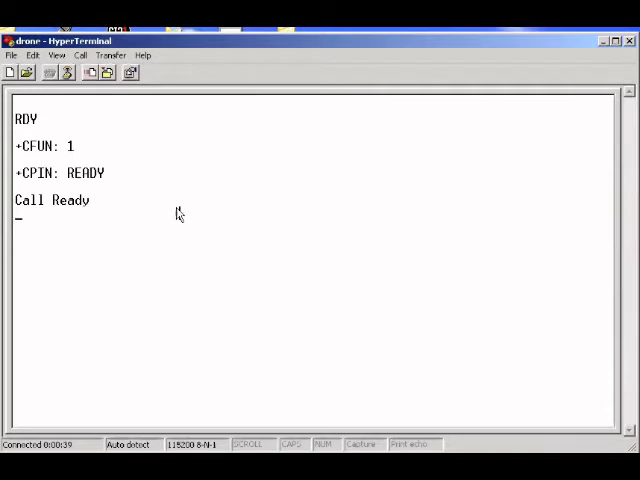
Enter AT+CMGF=1 for text mode, then AT+CSCS="GSM", which returns ERROR
type("AT+CMGF")
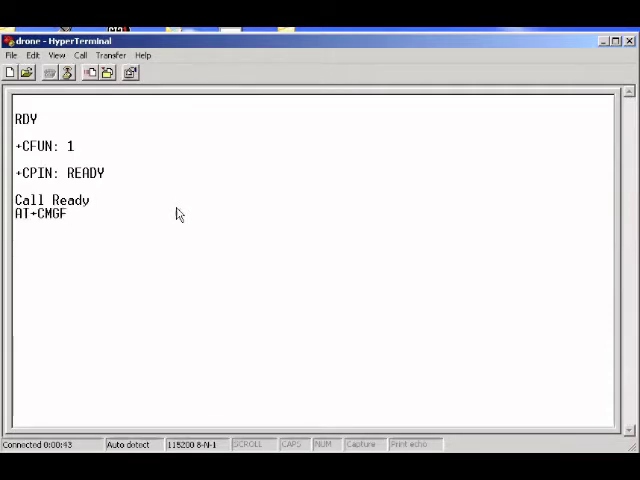
type("=1")
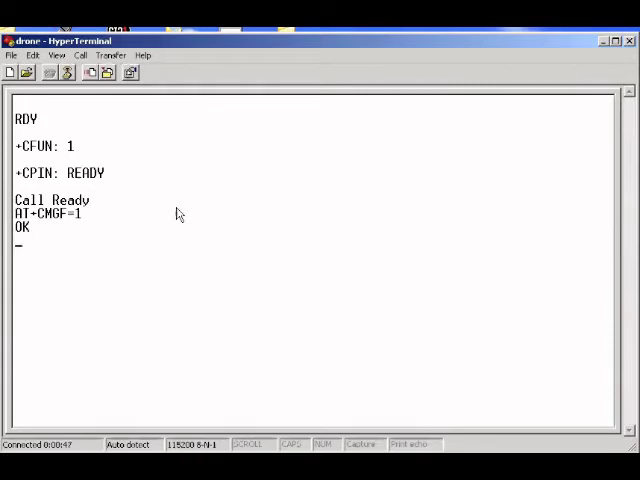
type("AT+CSC")
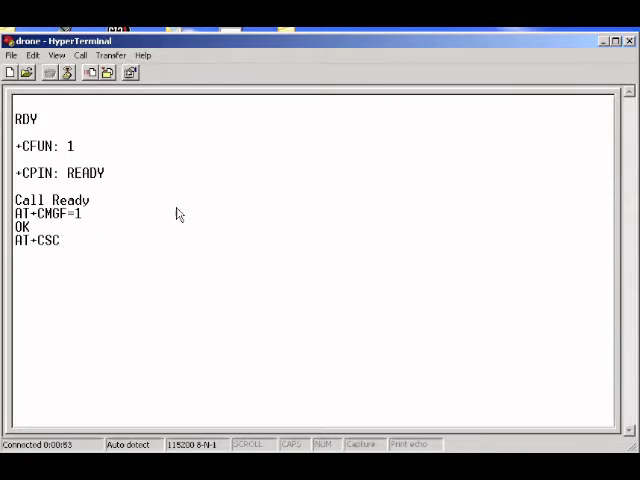
type("S+")
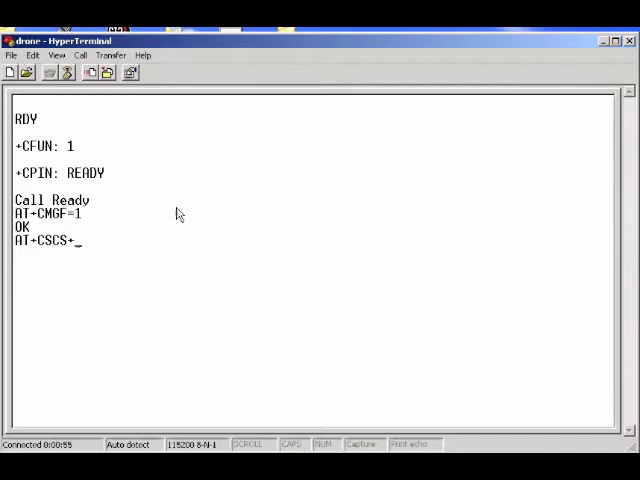
type("\"GSM")
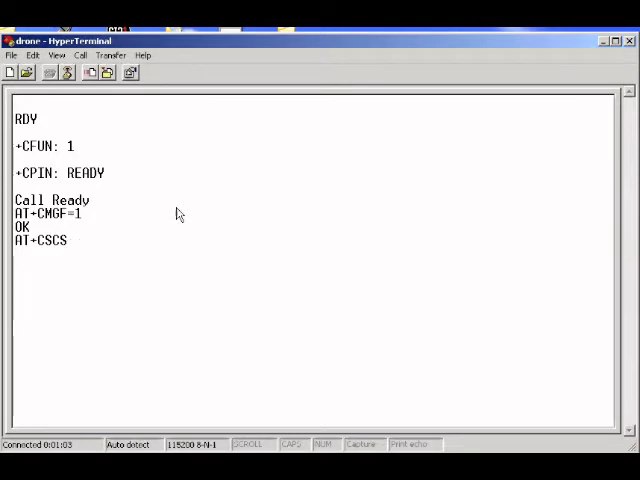
type("=\"")
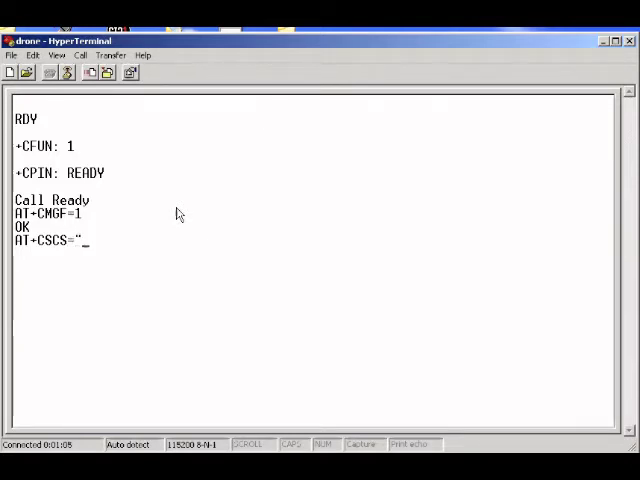
type("GSM\"")
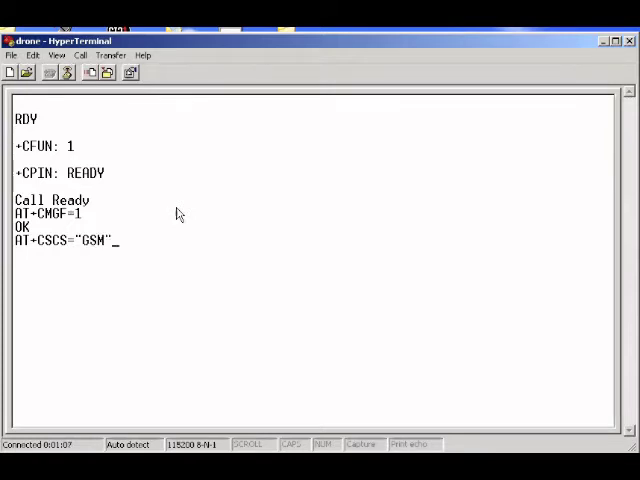
key("enter")
type("AT+CSCS")
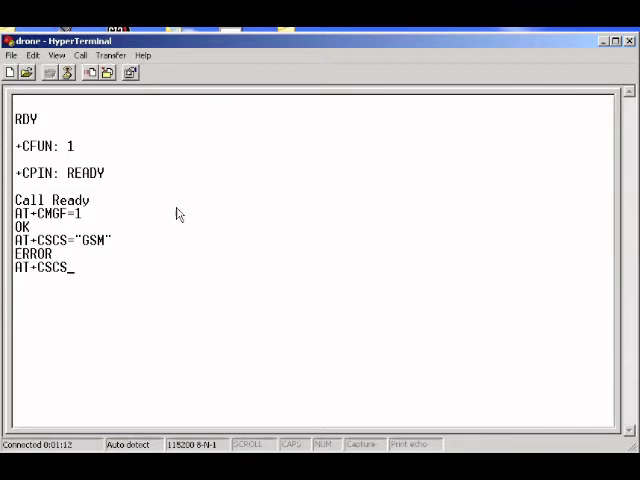
Begin retyping the AT+CSCS="GSM" character-set command
type("=\"")
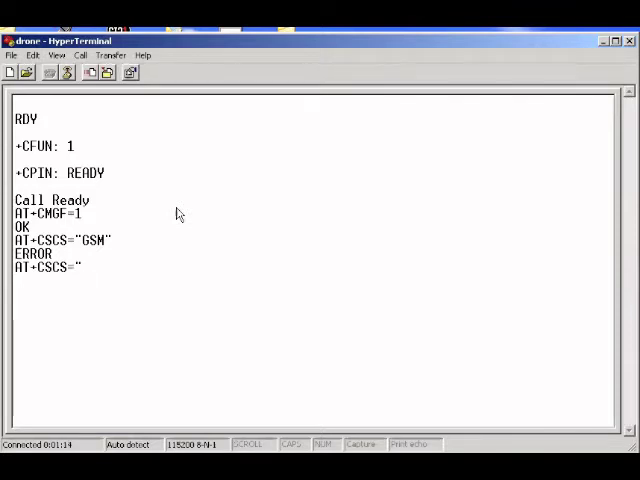
type("GSM")
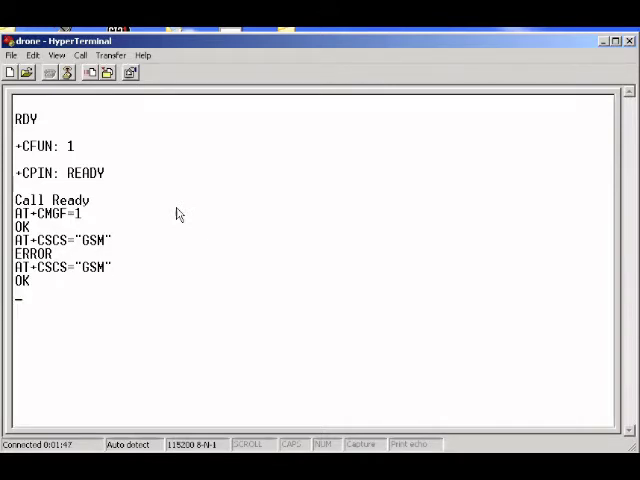
type("AT")
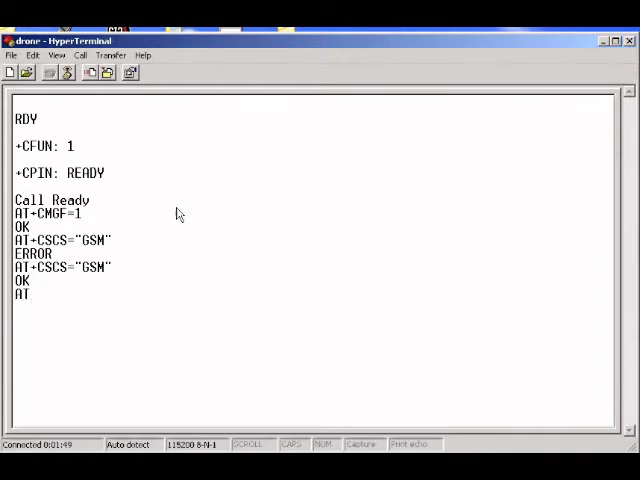
type("+CSCA")
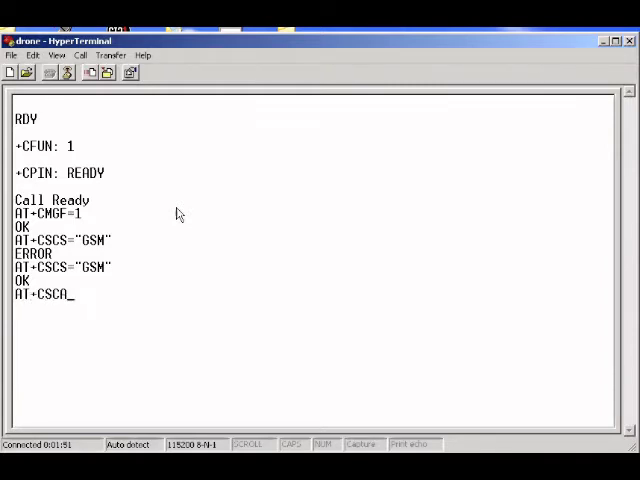
type("+")
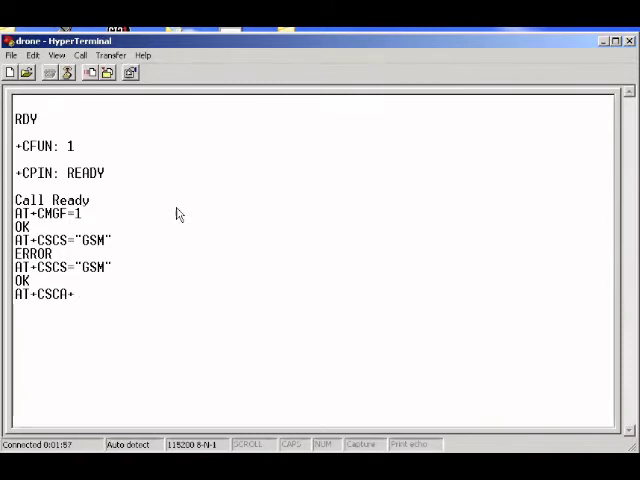
type("=")
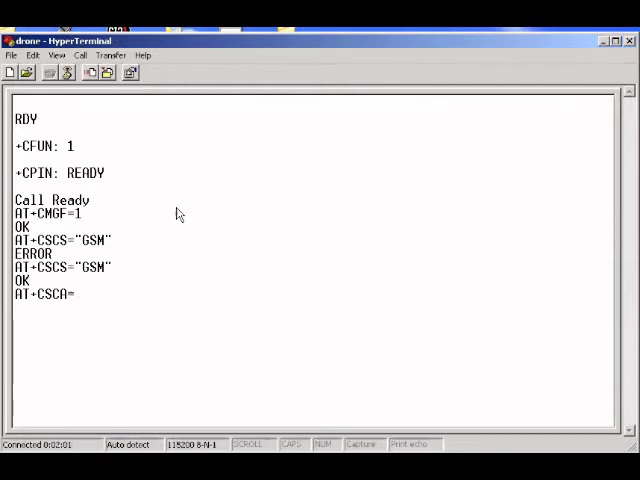
type("+")
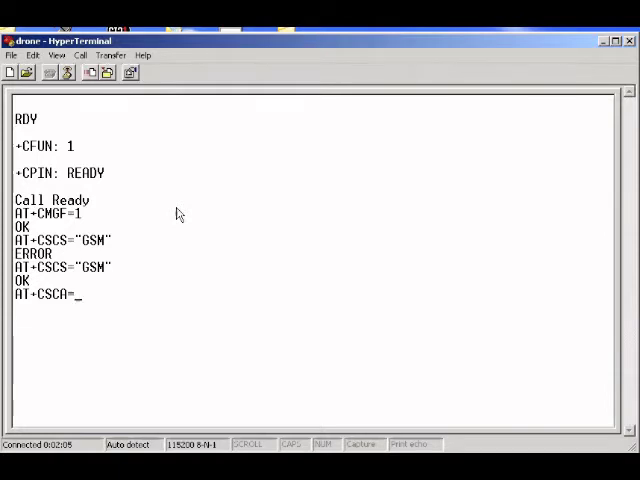
type("\"")
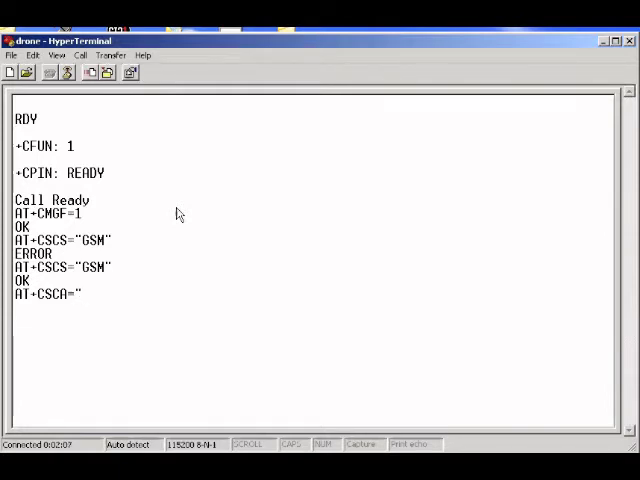
type("+13")
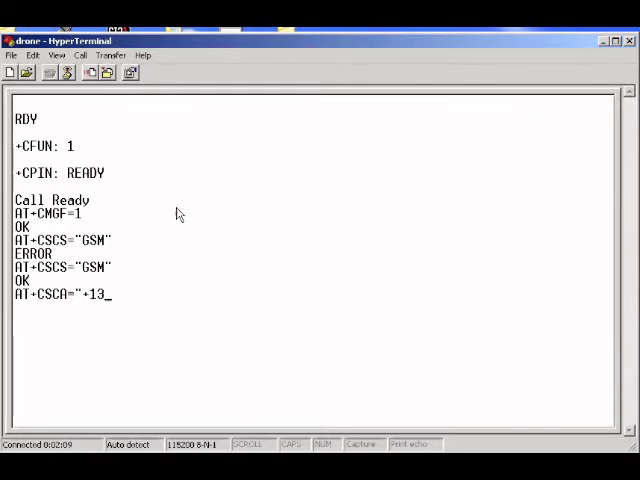
type("123149")
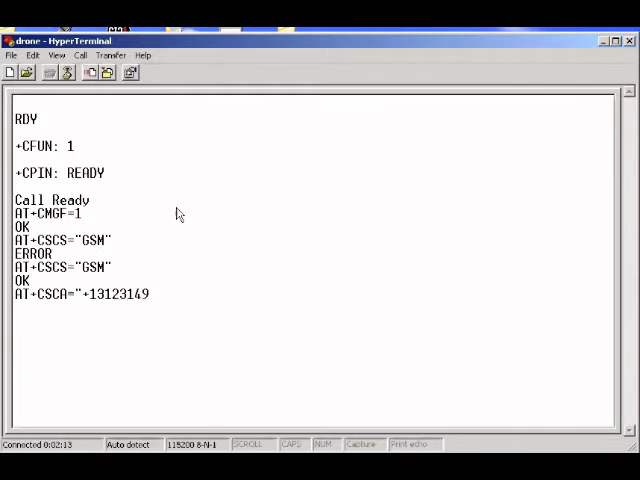
type("810\"")
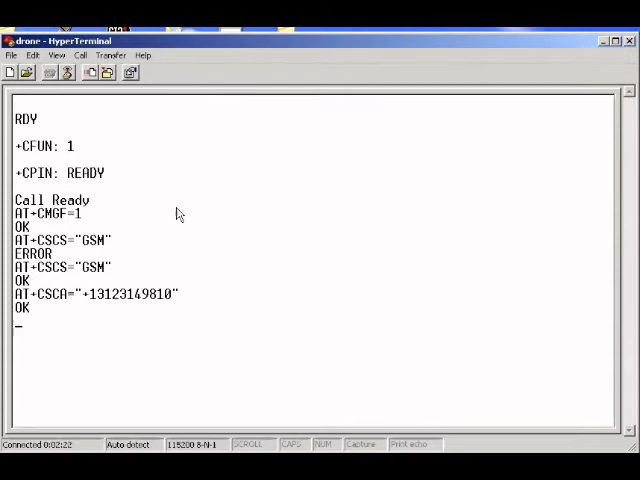
Enter AT+CSMP=17,167,0,240 and receive OK from the module
type("AT")
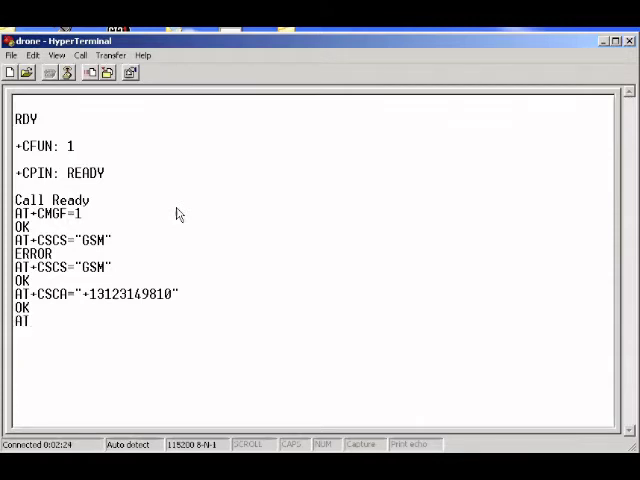
type("+CSM")
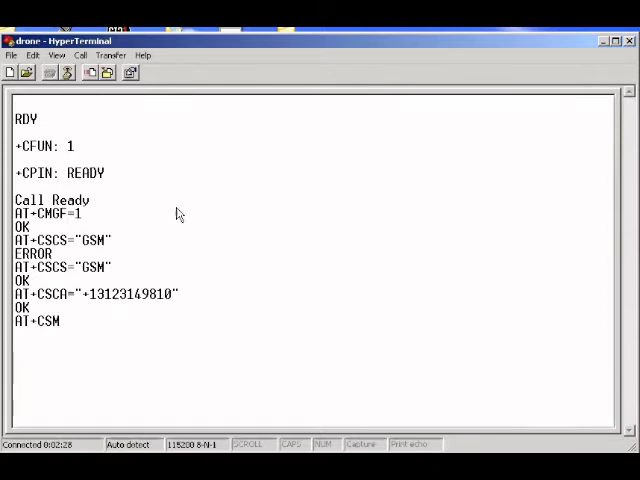
type("P=17,167")
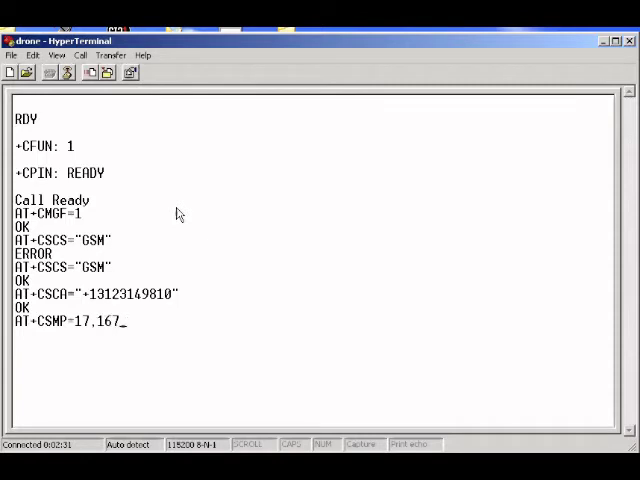
type("0,")
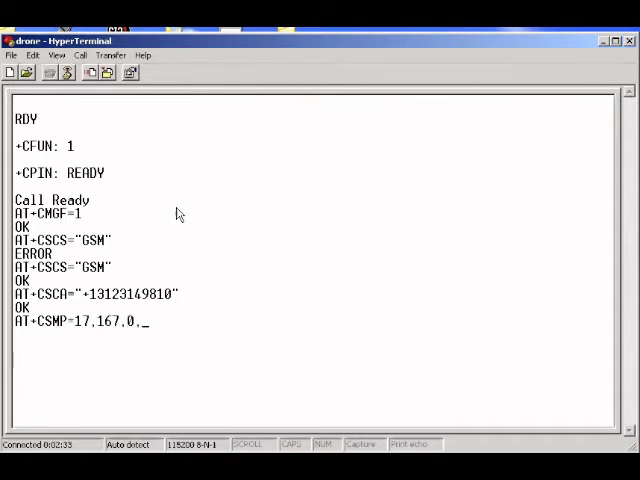
type("240")
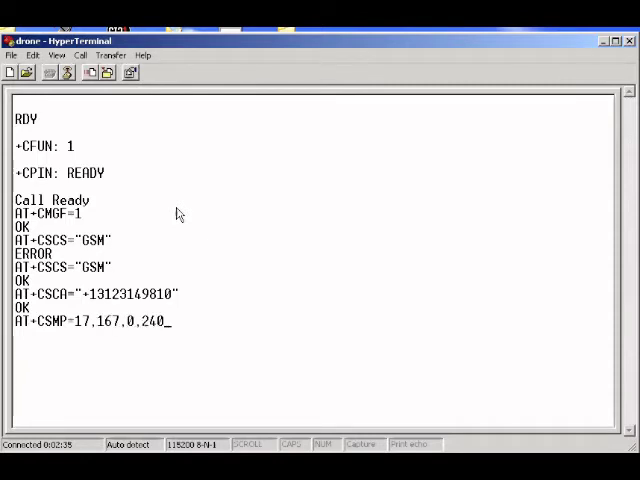
key("enter")
type("AT")
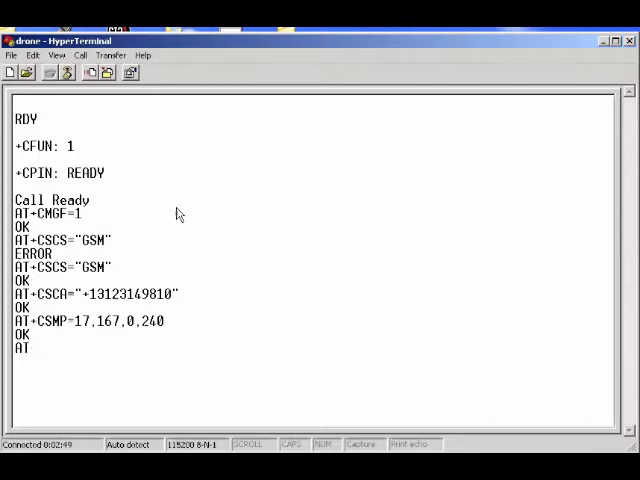
Enter AT+CMGS with the test phone number ending 772257 in quotes
type("+CM")
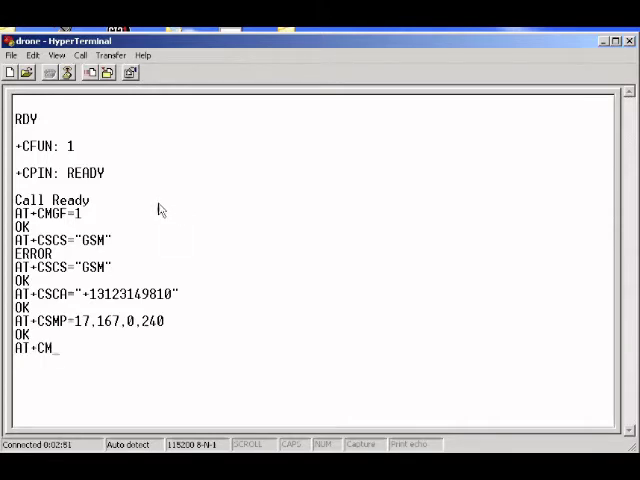
type("GS=")
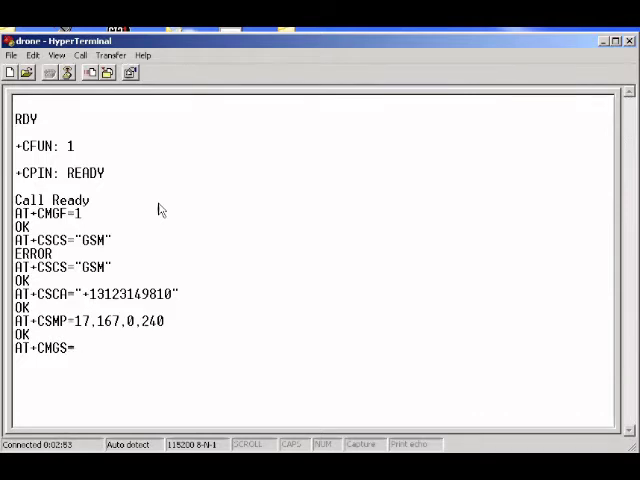
type("\"")
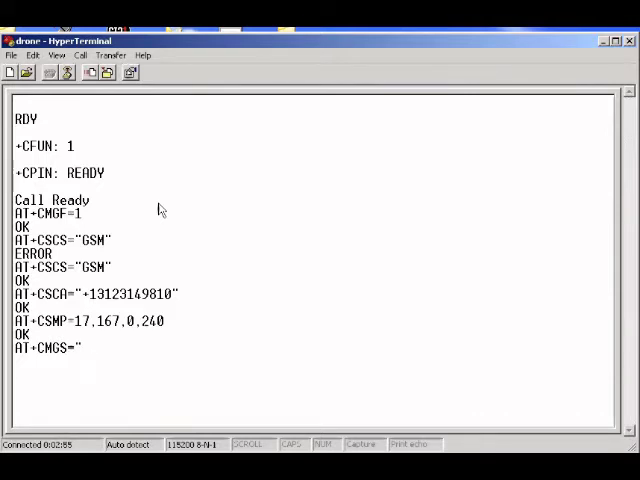
type("772")
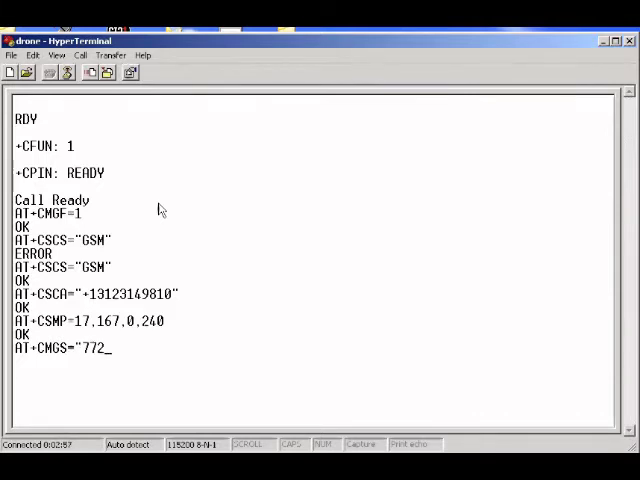
type("2574501")
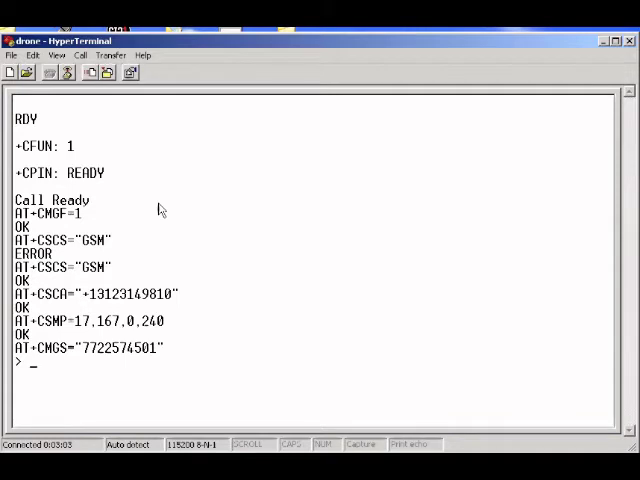
Compose the message text "Hello from drone!" at the > prompt and send it
type("H")
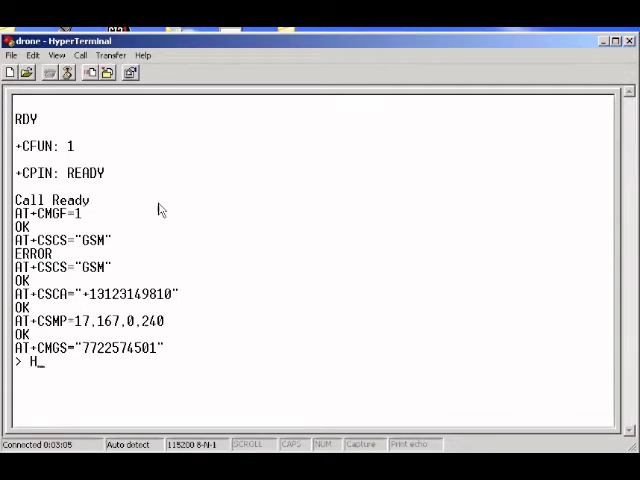
type("ello from drone")
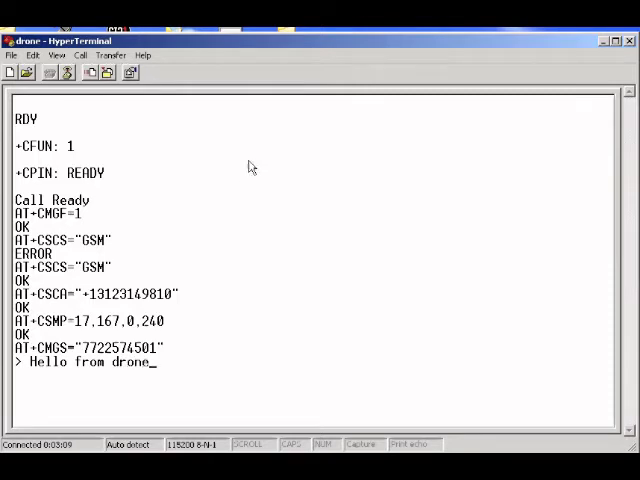
type("!")
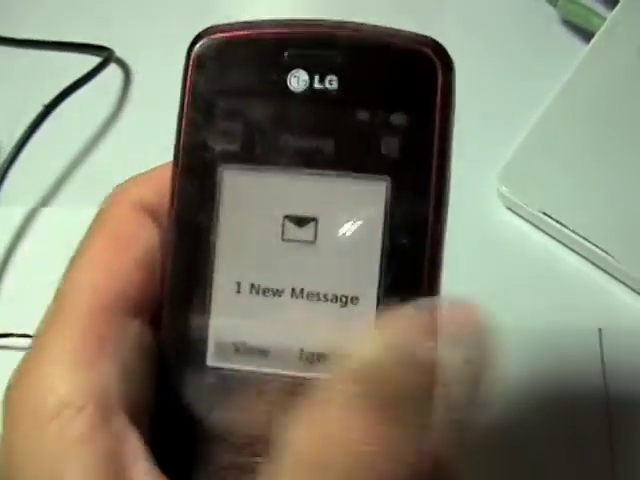
left_click(250, 350)
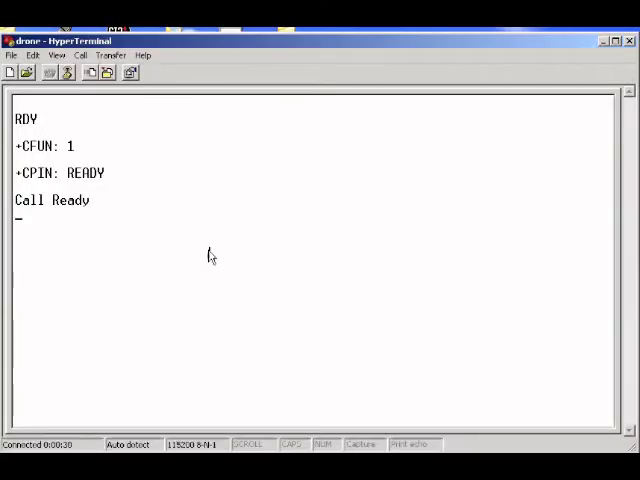
Enter AT+CMGF=1, then AT+CSCS="GSM" on the restarted module
type("AT+")
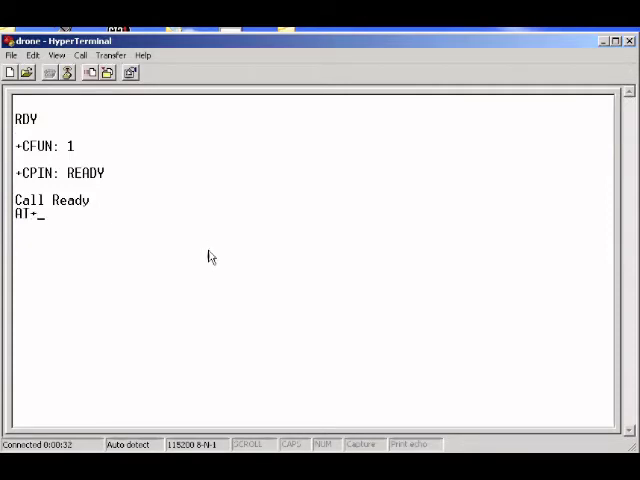
type("CMGF=")
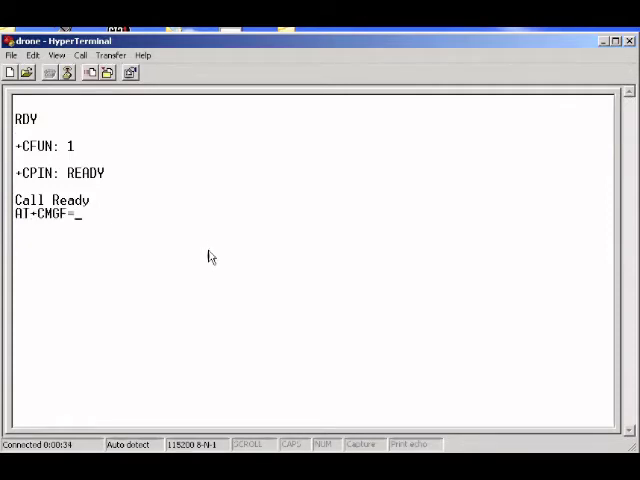
key("Return")
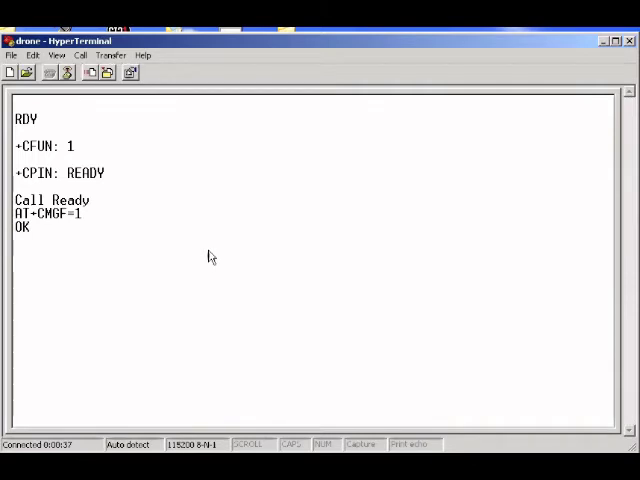
type("AT")
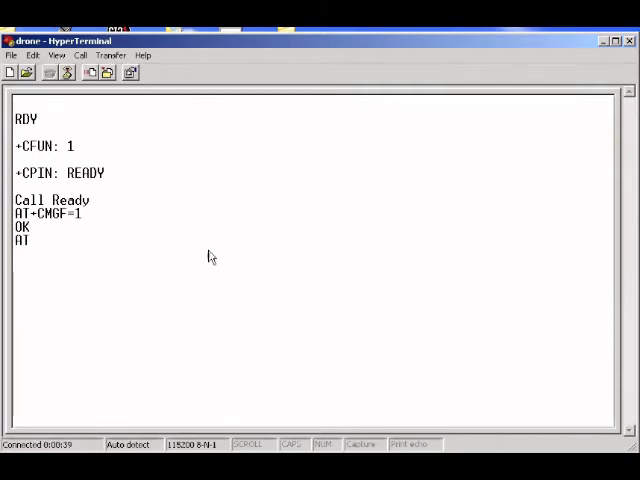
type("CSCS=\"GSM")
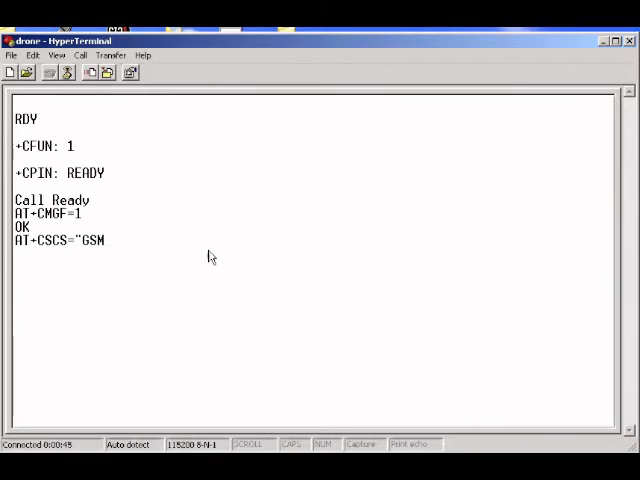
type("\"")
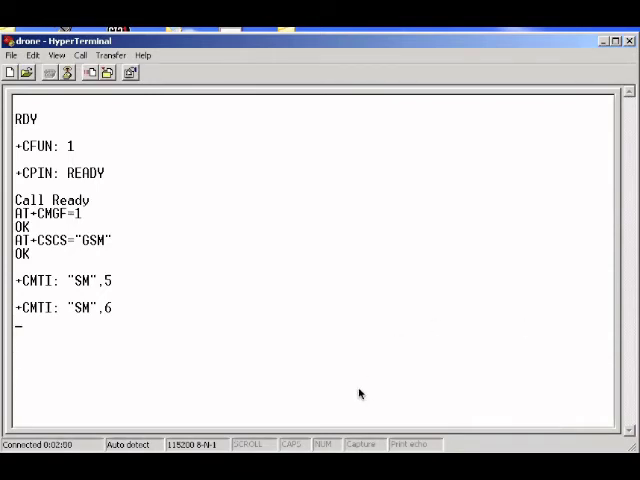
Type the start of AT+CMGR= to read a stored message
type("AT+CMGR")
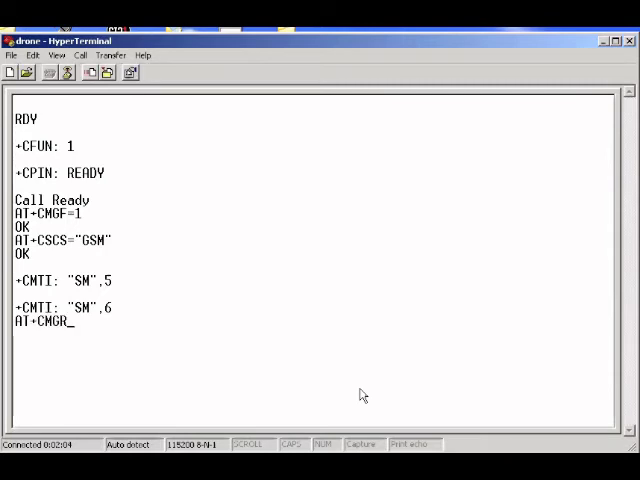
type("=")
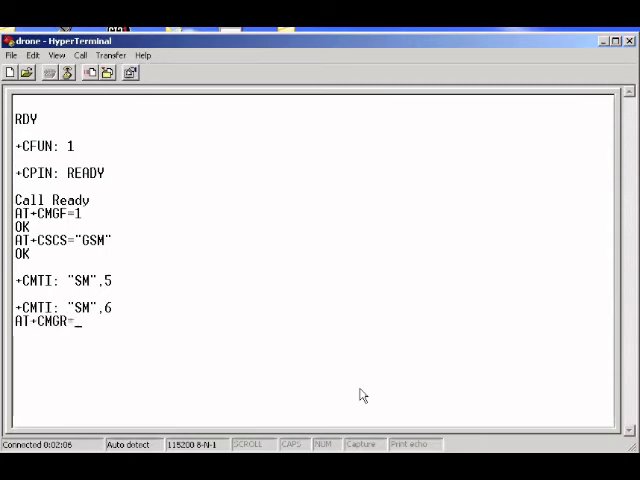